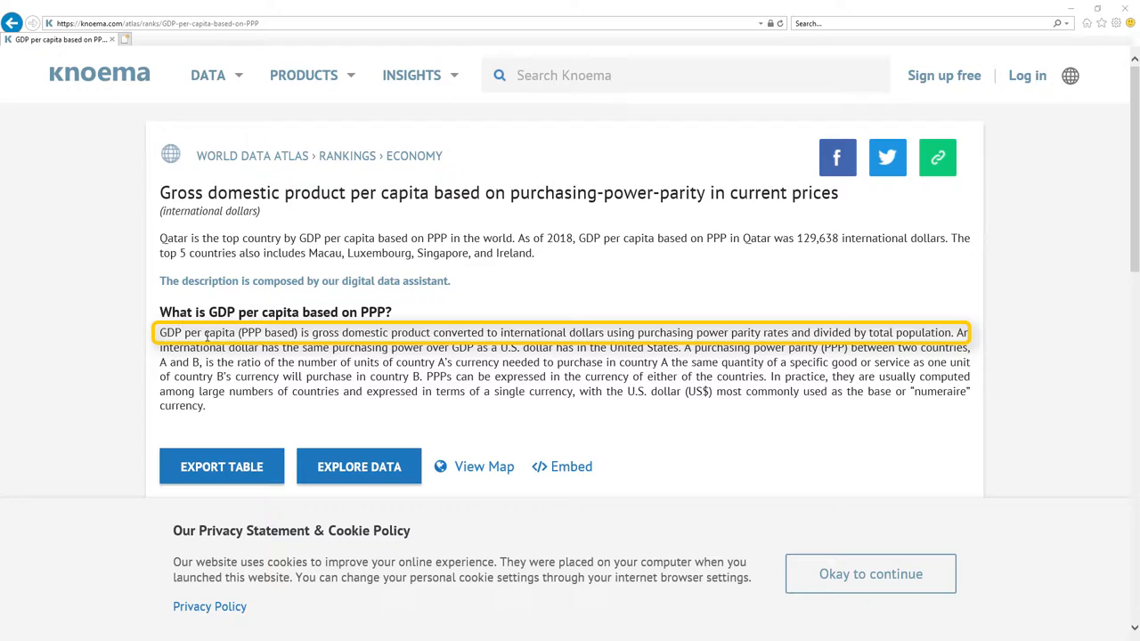
pyautogui.moveTo(339, 276)
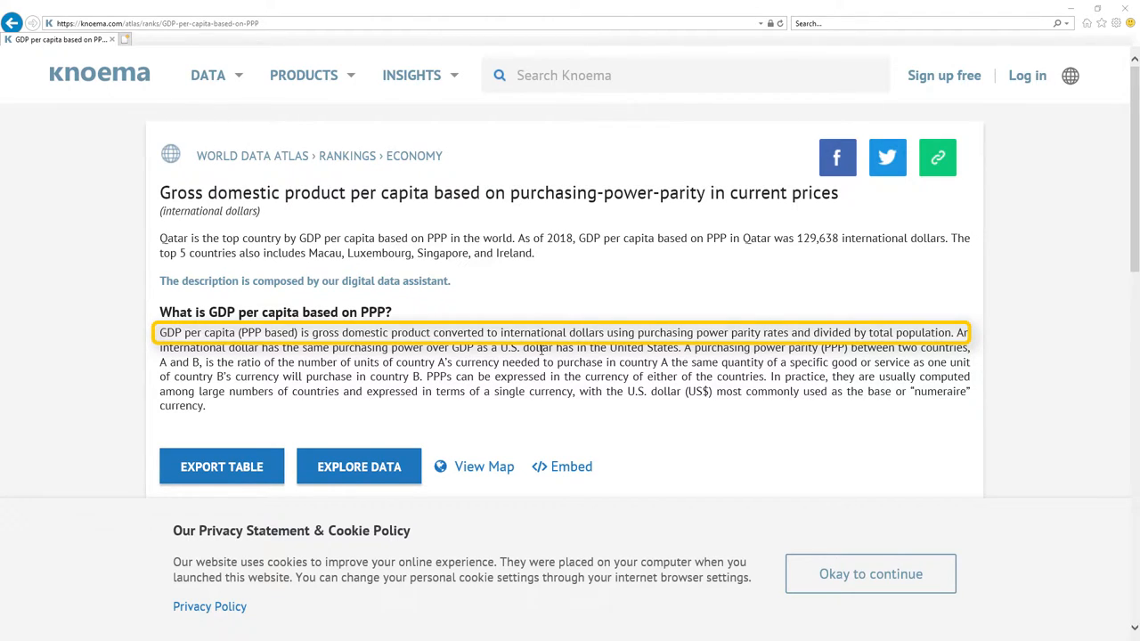
pyautogui.moveTo(296, 333)
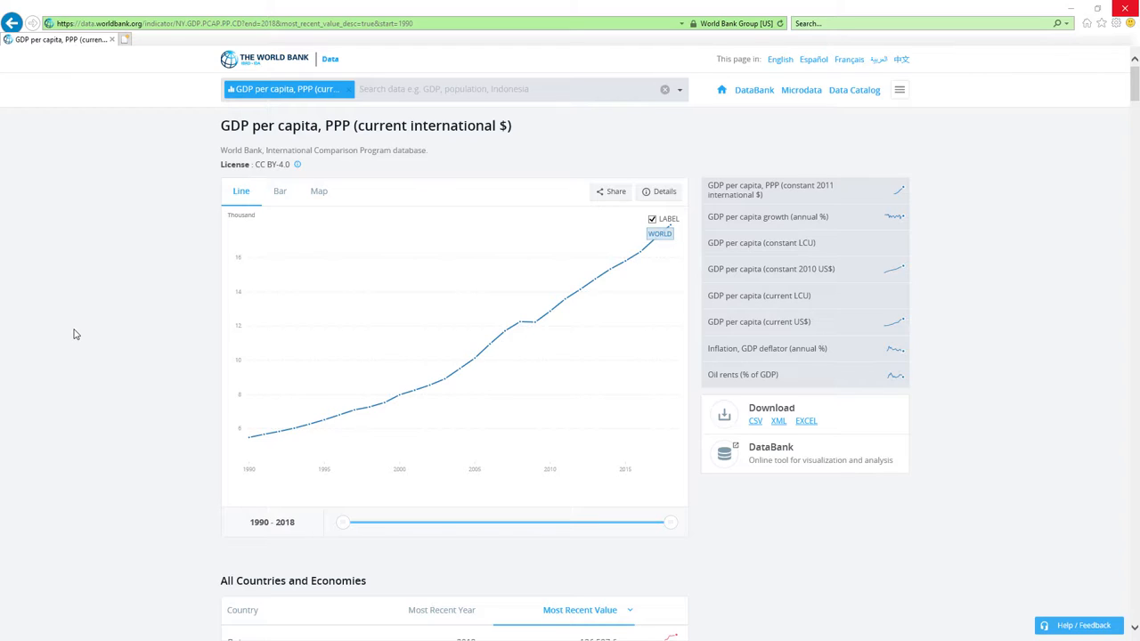
pyautogui.moveTo(71, 324)
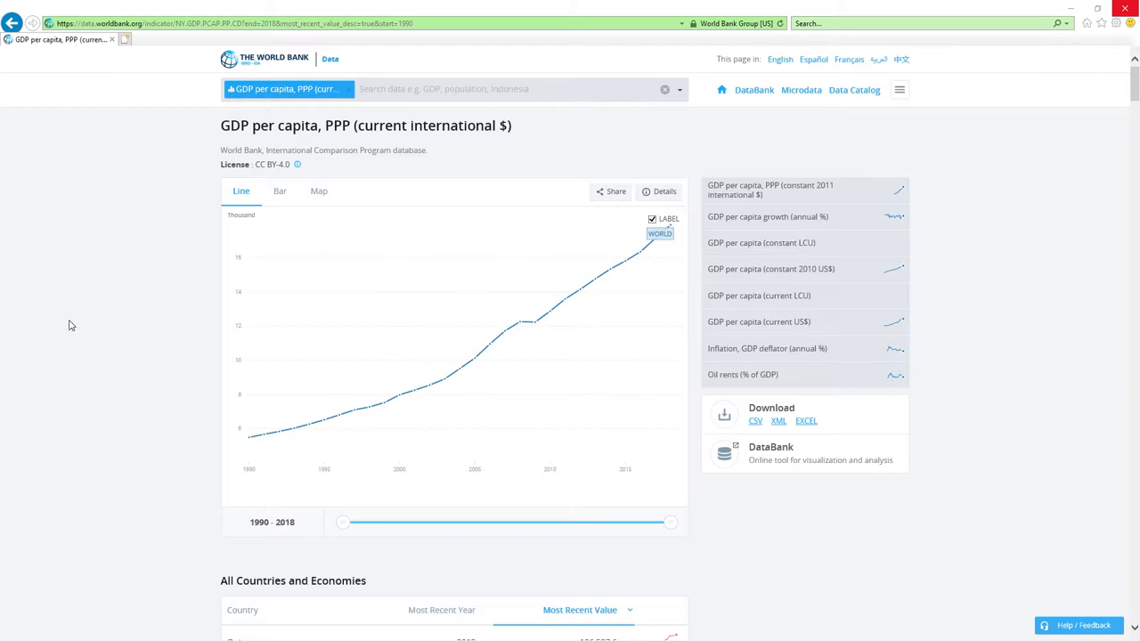
pyautogui.moveTo(114, 303)
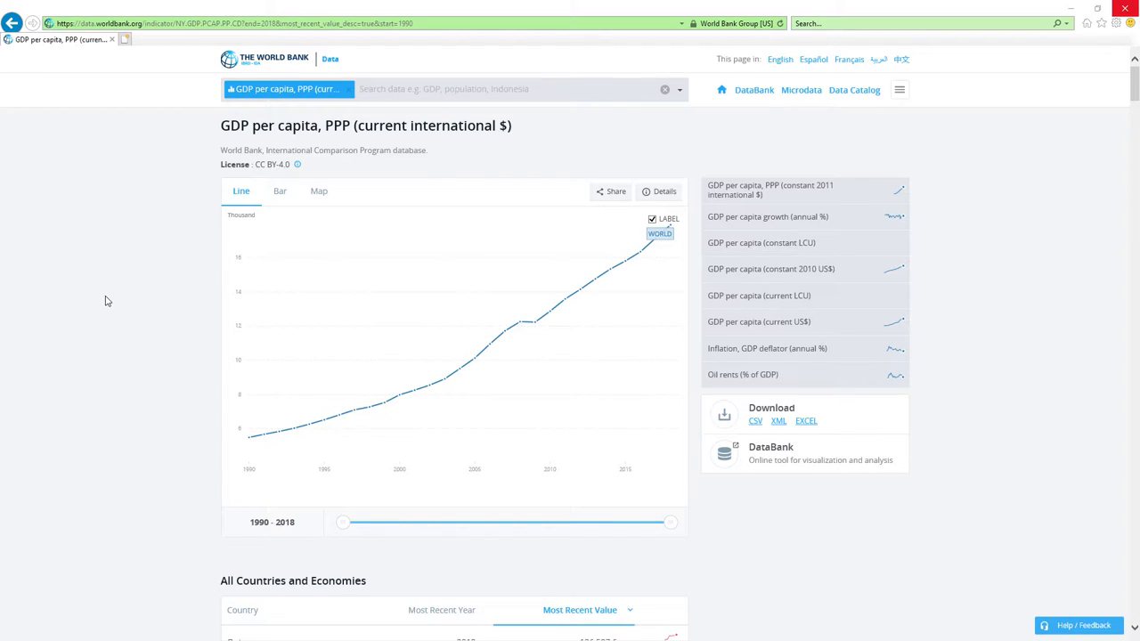
pyautogui.scroll(-3)
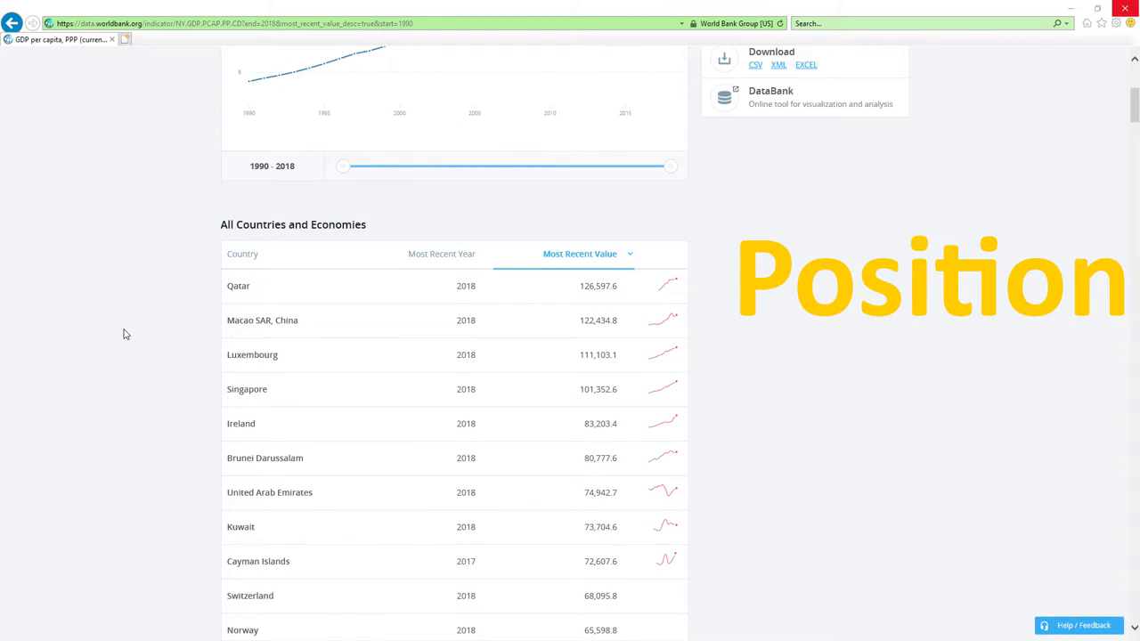
pyautogui.scroll(-3)
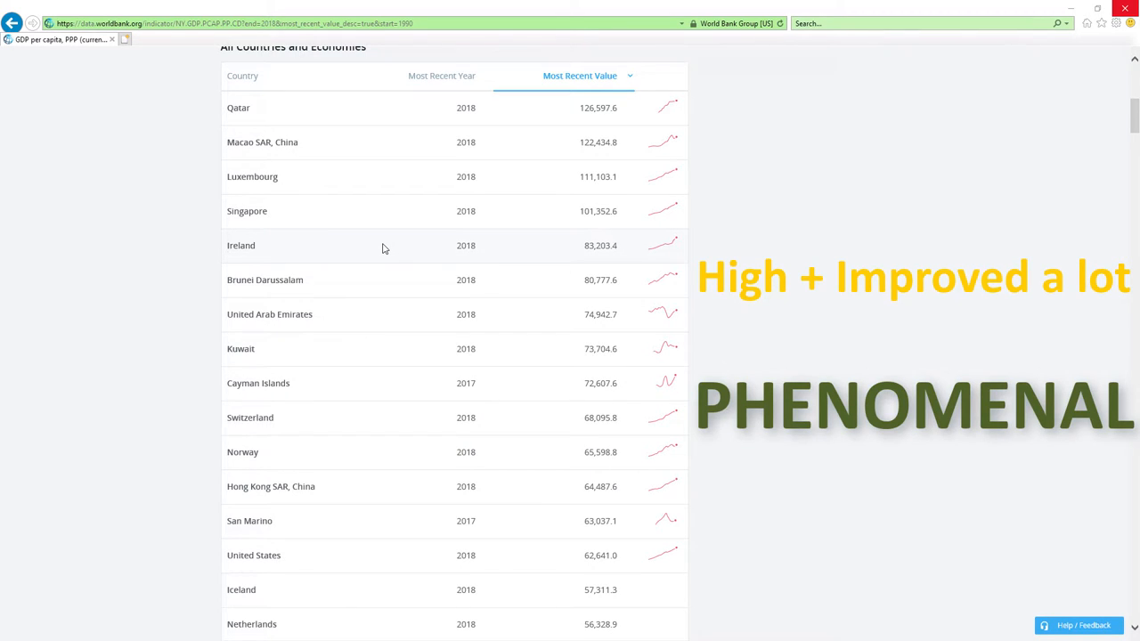
pyautogui.scroll(-3)
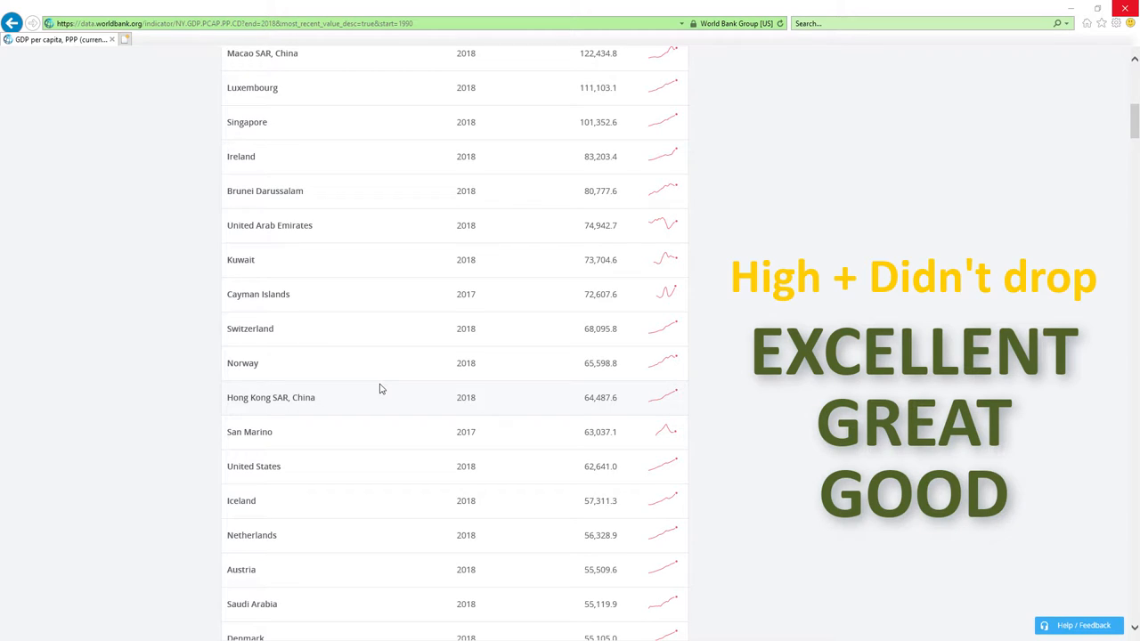
pyautogui.scroll(-3)
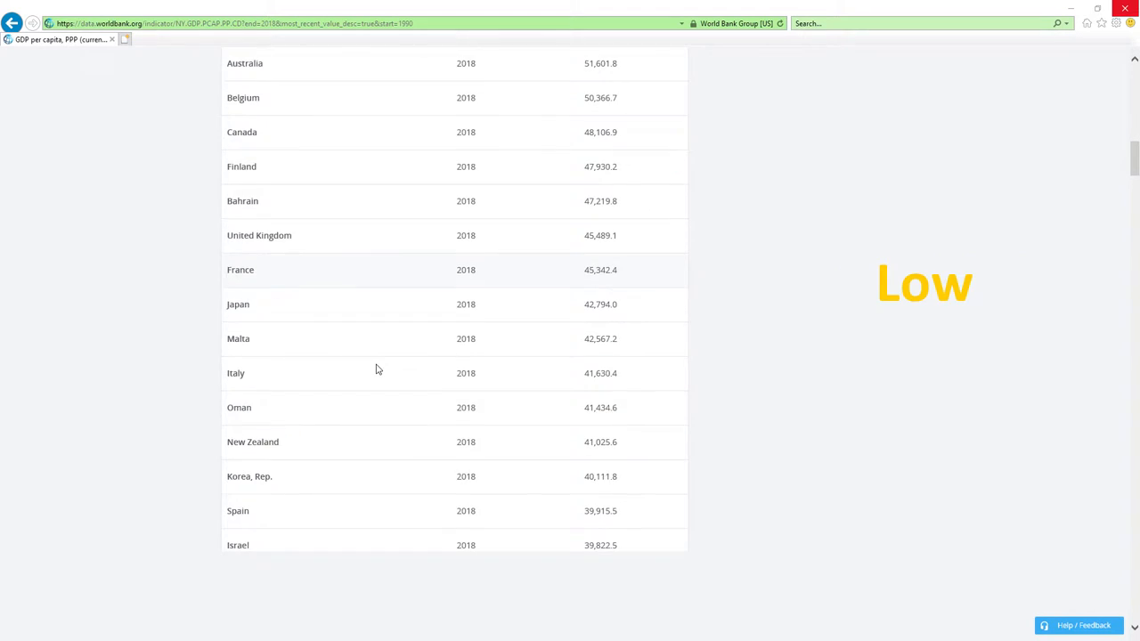
pyautogui.scroll(-3)
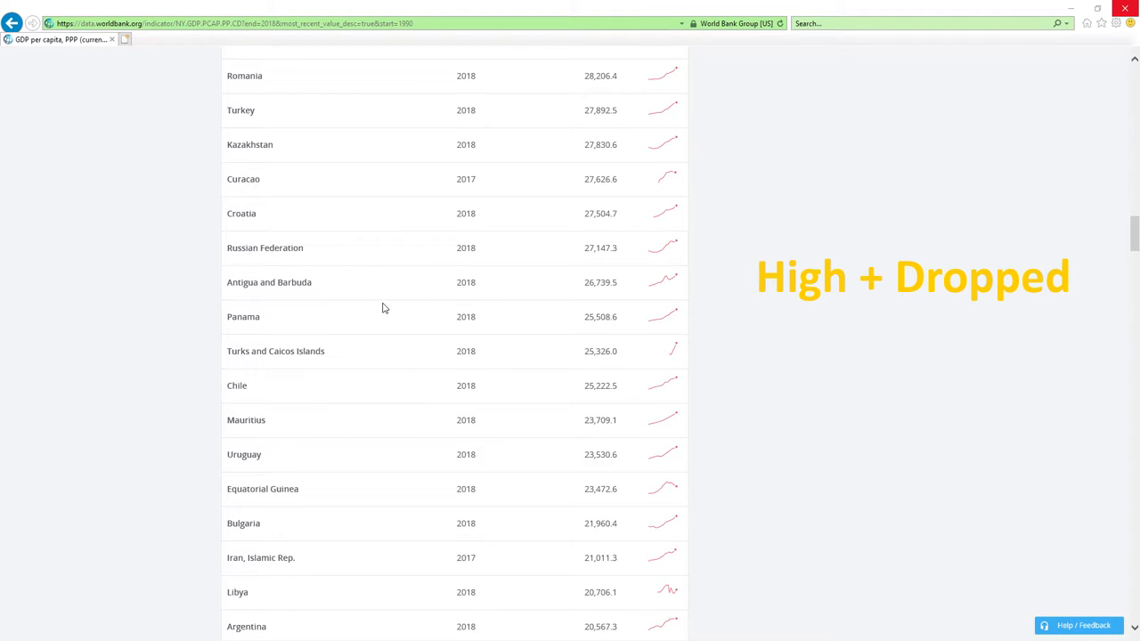
pyautogui.moveTo(392, 308)
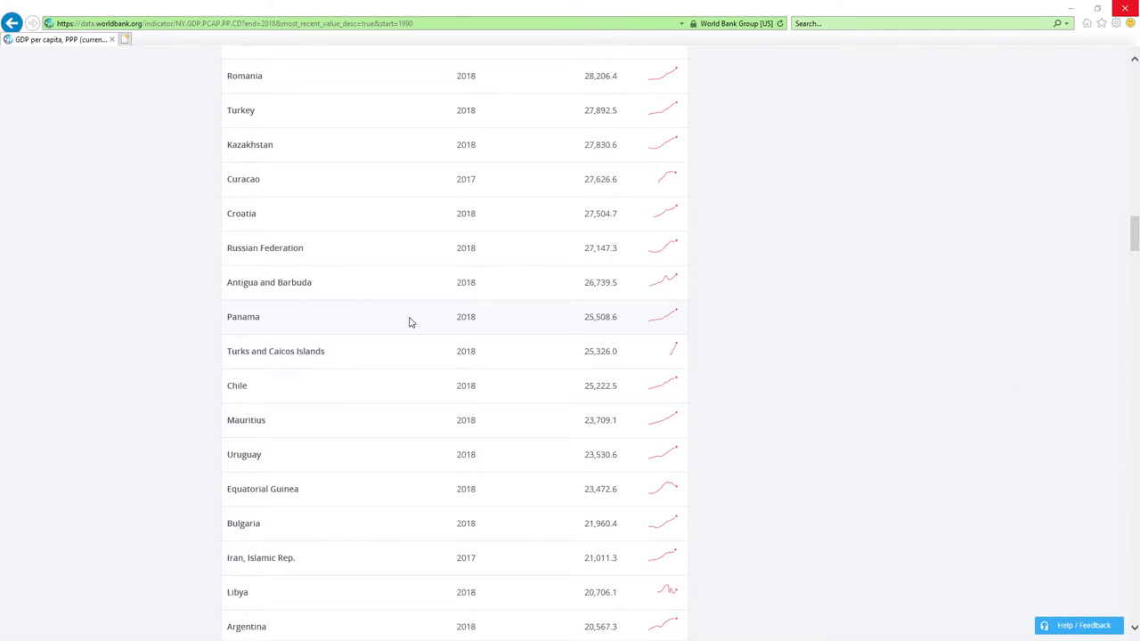
pyautogui.scroll(-3)
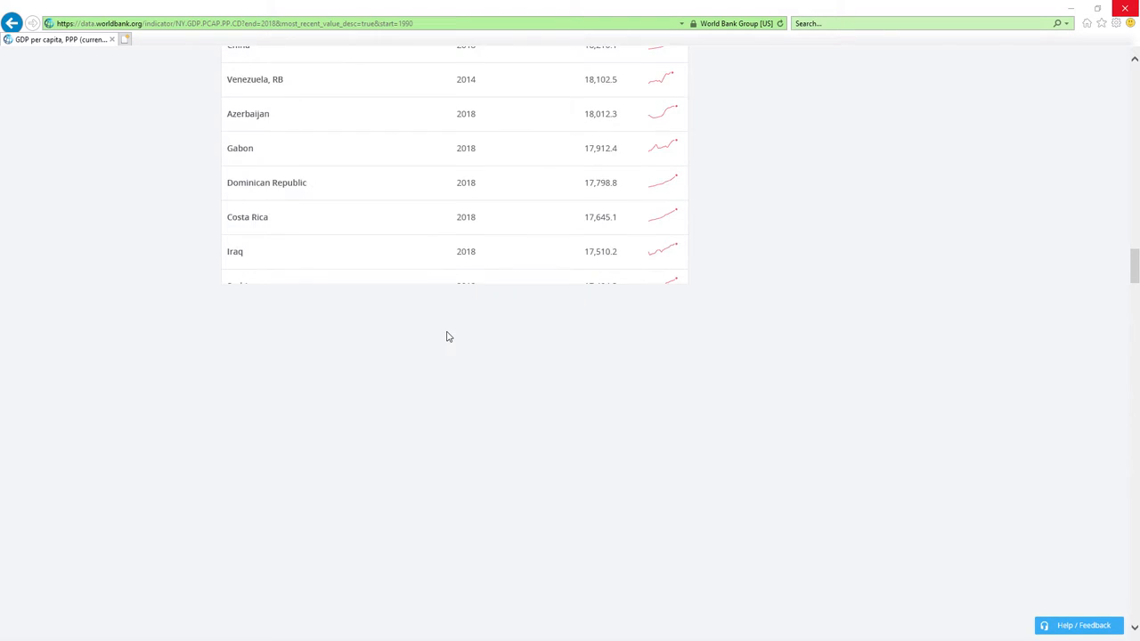
pyautogui.scroll(-3)
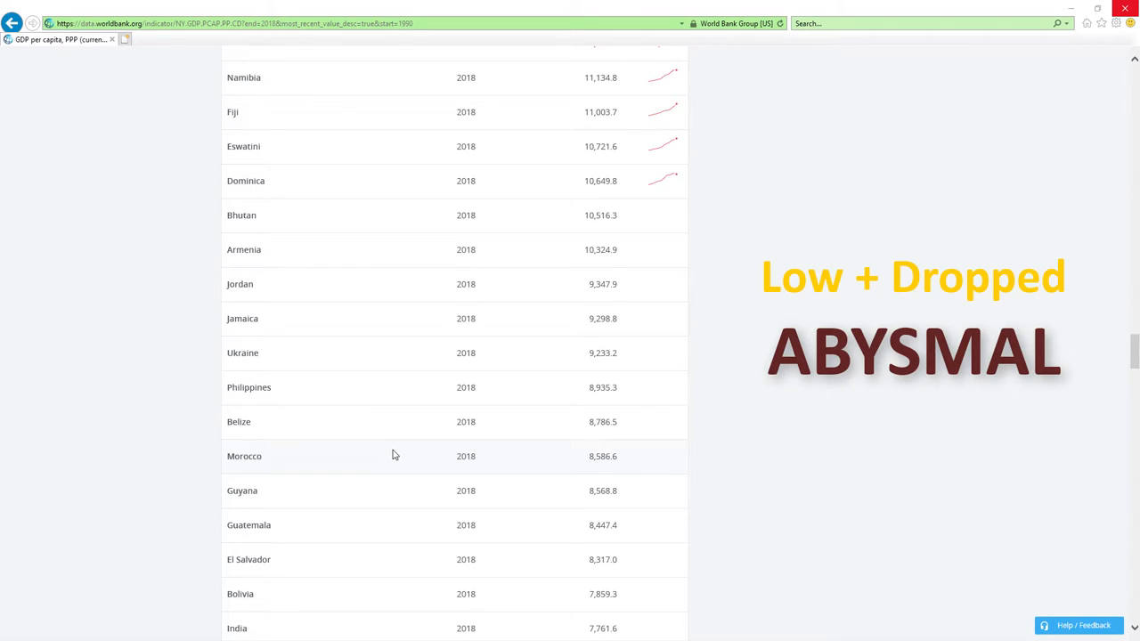
pyautogui.scroll(-3)
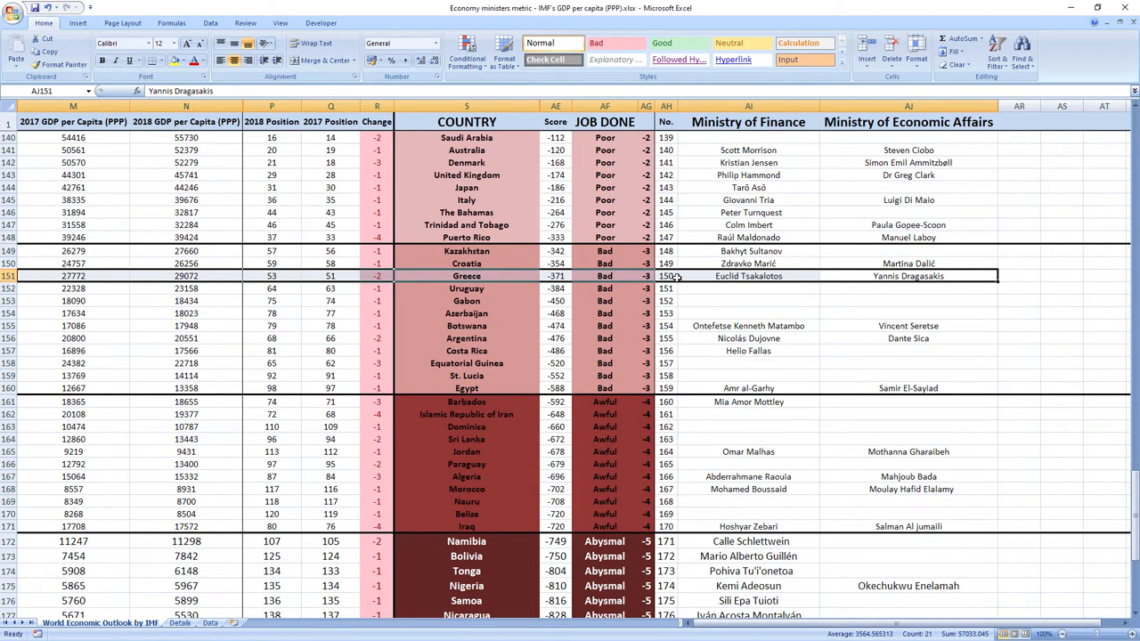
pyautogui.moveTo(342, 275)
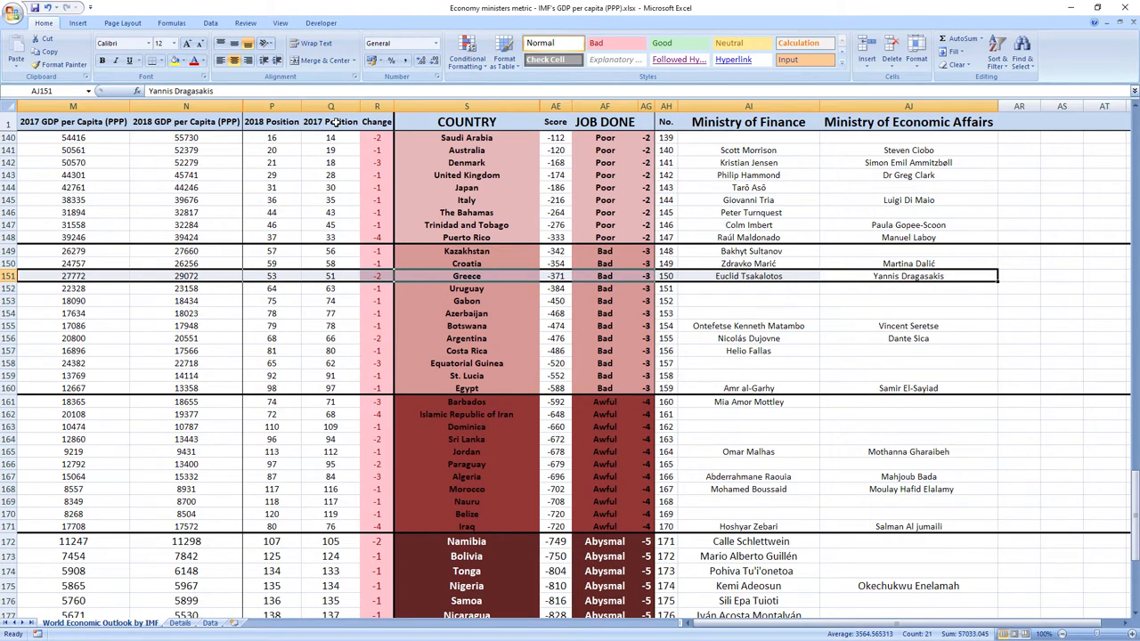
pyautogui.moveTo(363, 286)
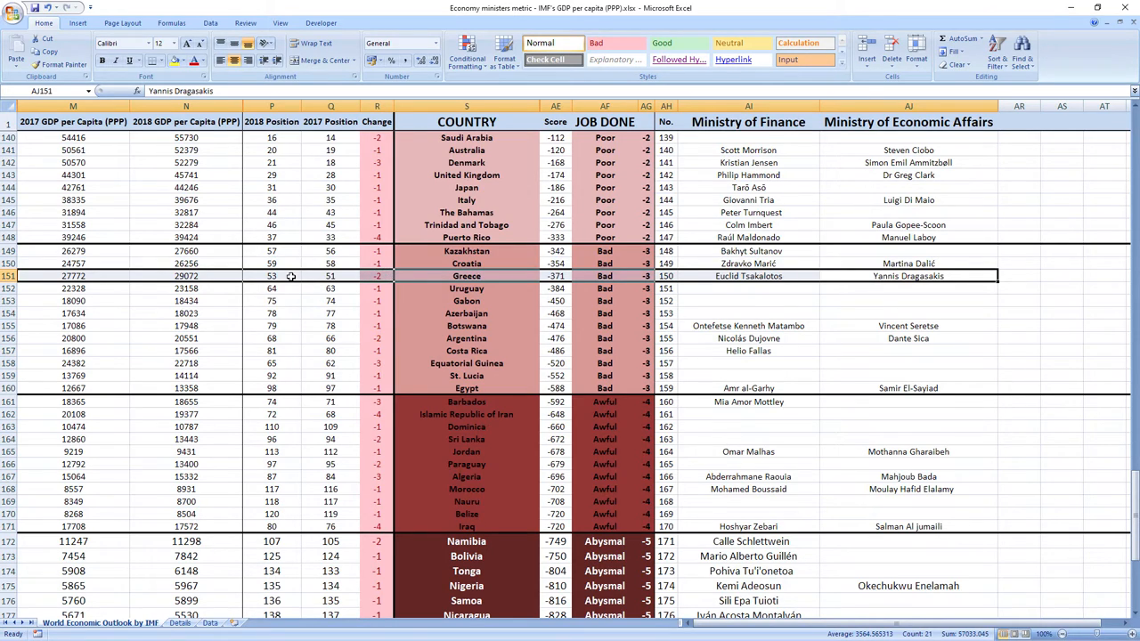
pyautogui.moveTo(361, 276)
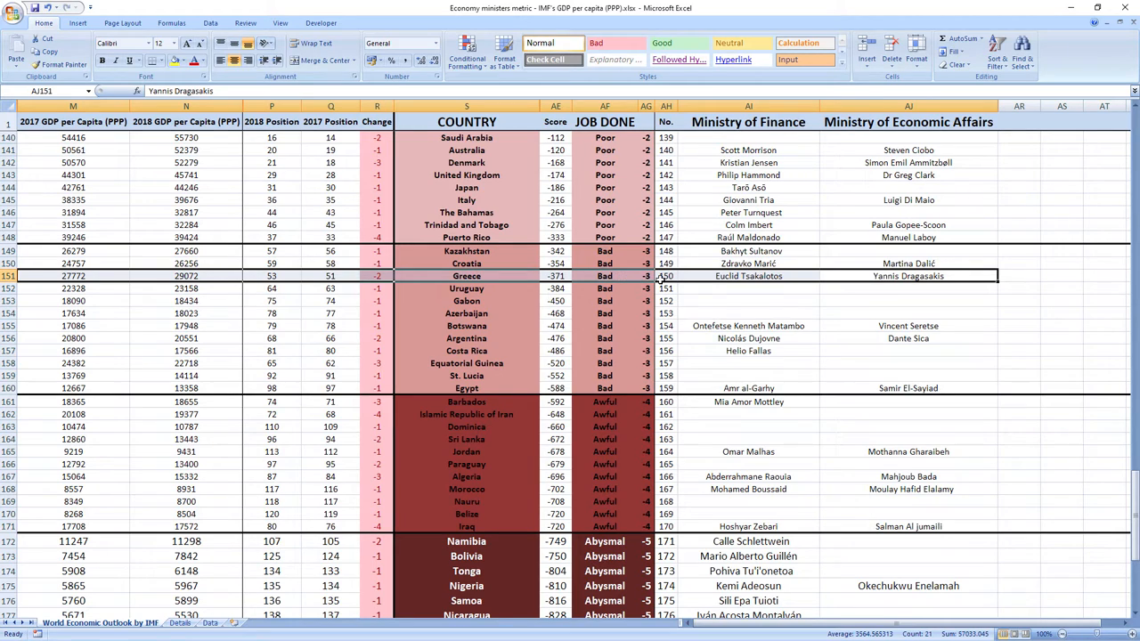
pyautogui.moveTo(802, 274)
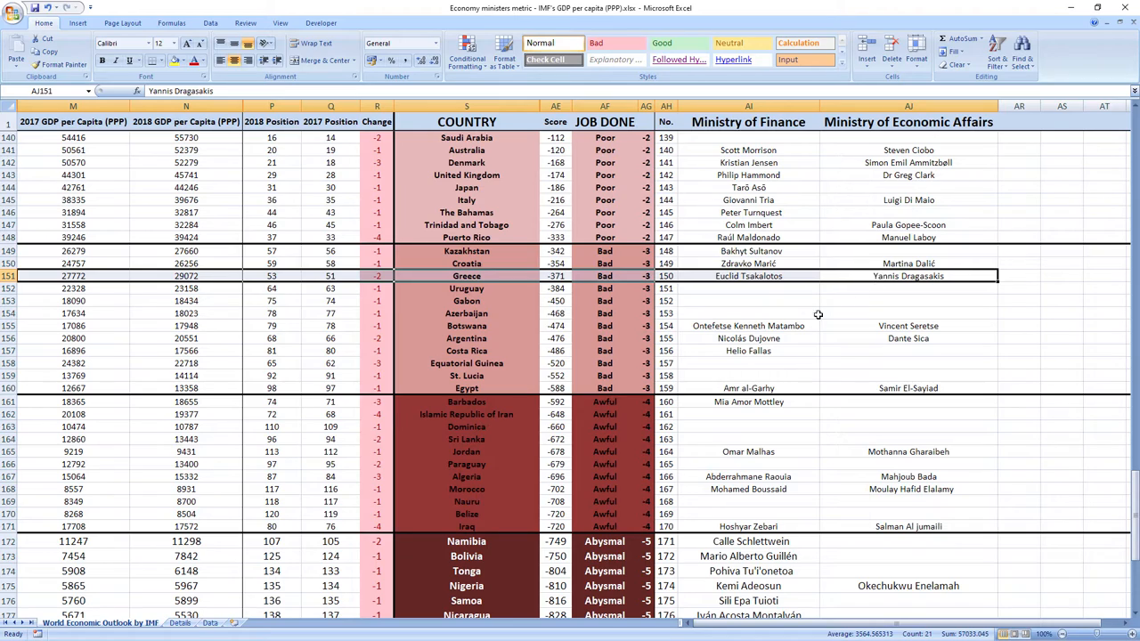
pyautogui.moveTo(793, 319)
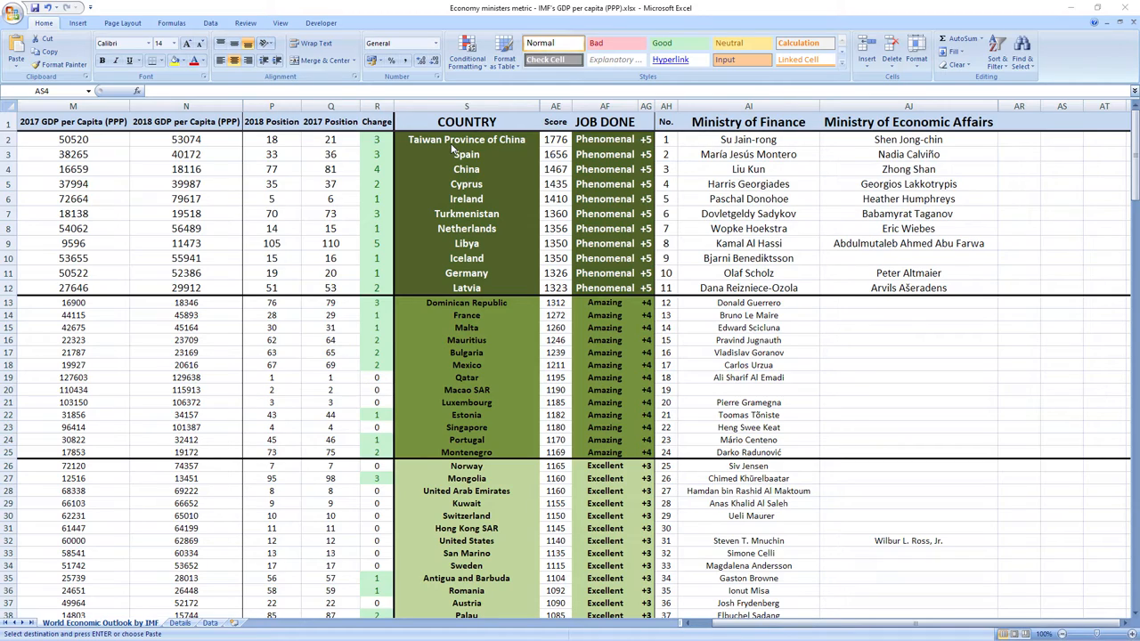
pyautogui.moveTo(502, 168)
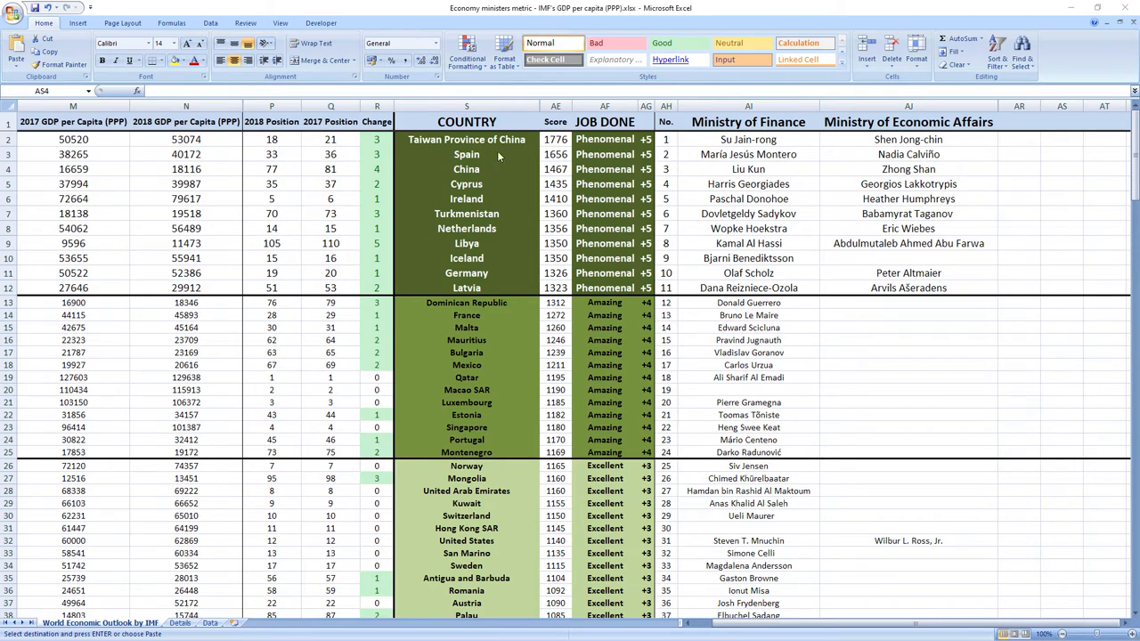
pyautogui.moveTo(498, 157)
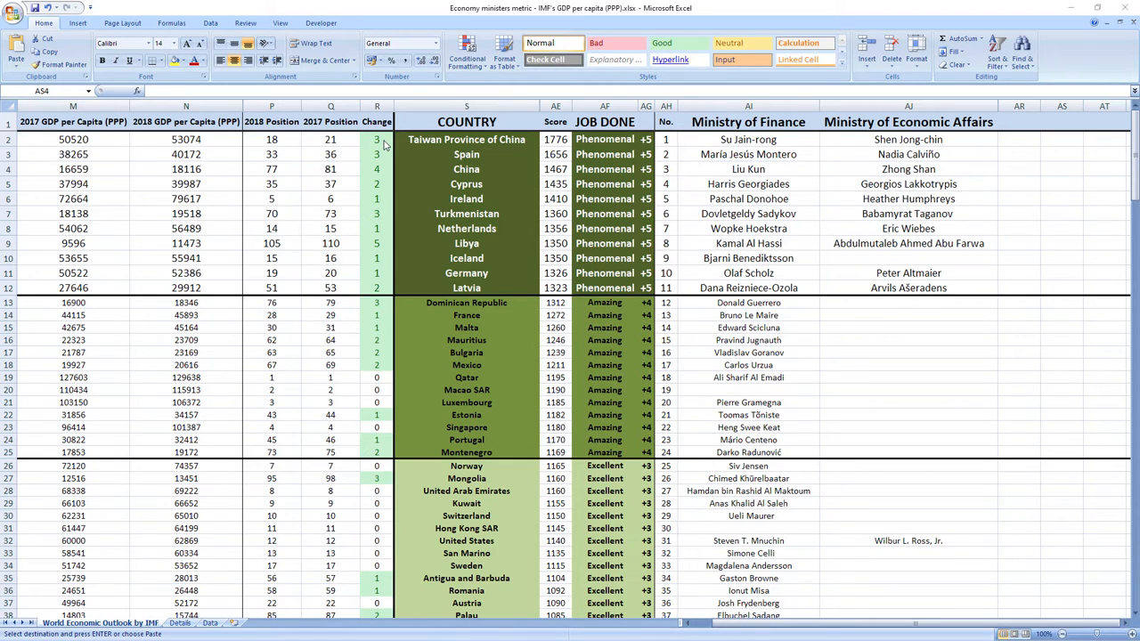
pyautogui.moveTo(517, 212)
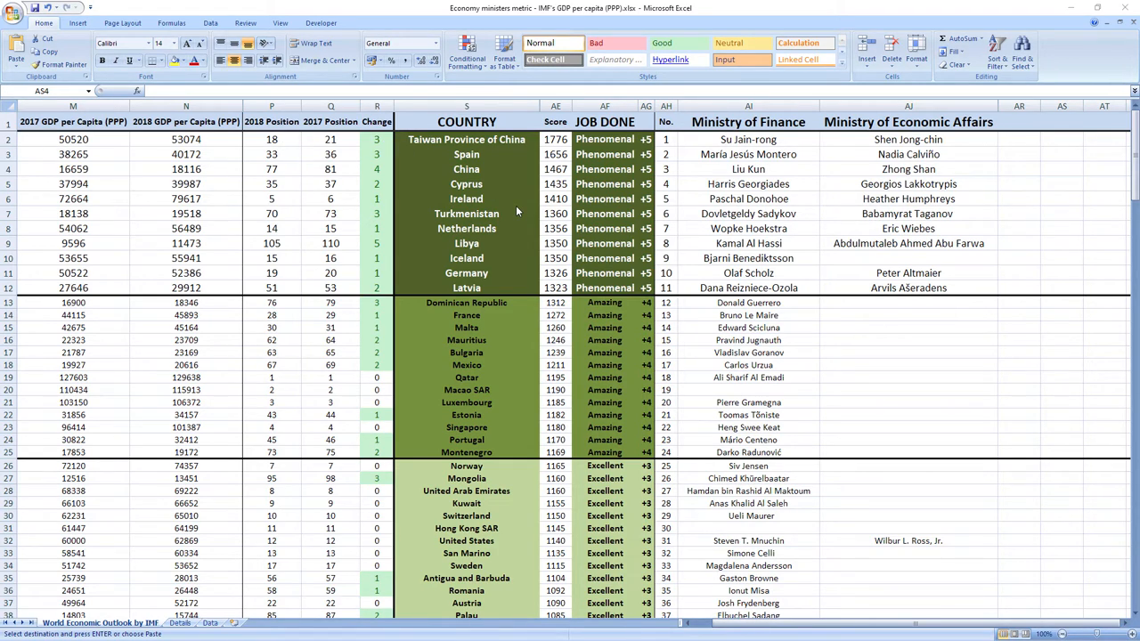
pyautogui.moveTo(570, 163)
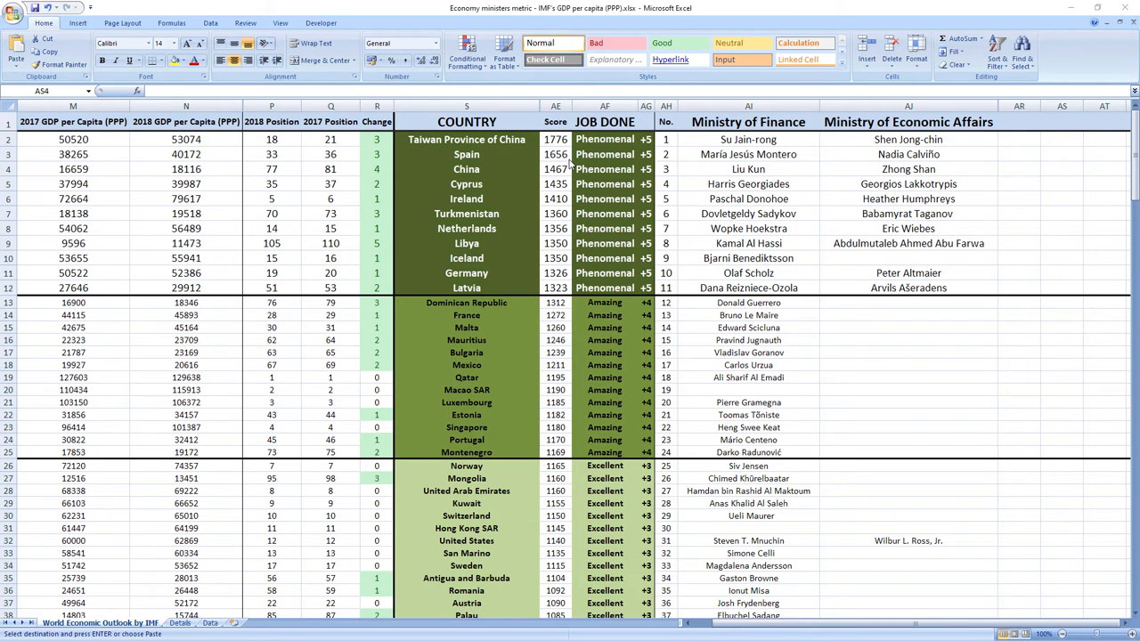
pyautogui.moveTo(374, 158)
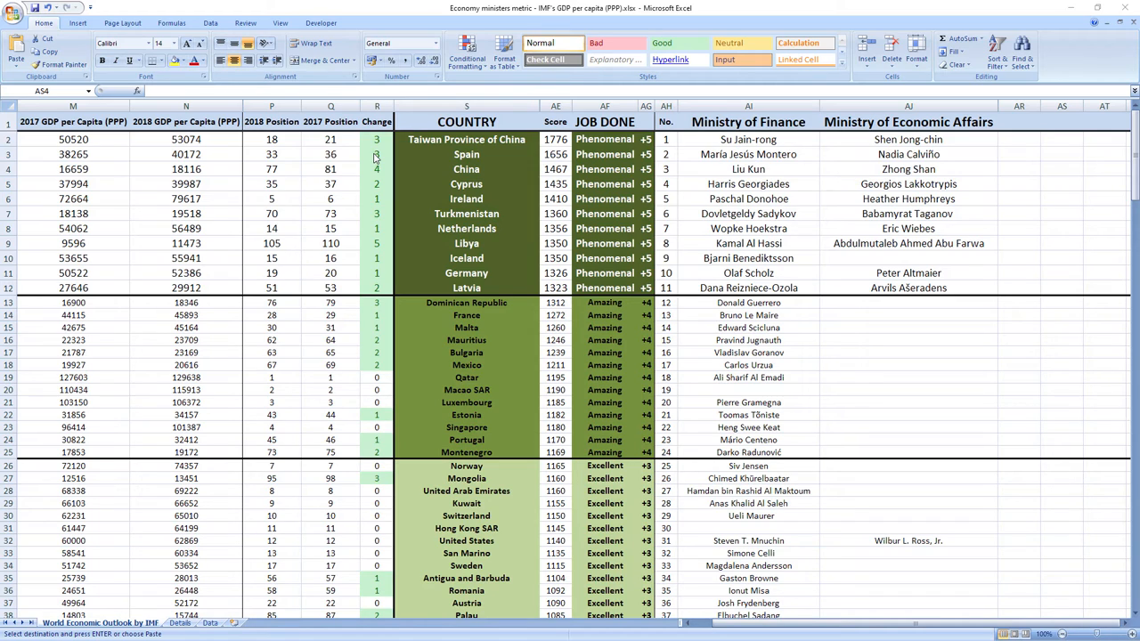
pyautogui.moveTo(474, 176)
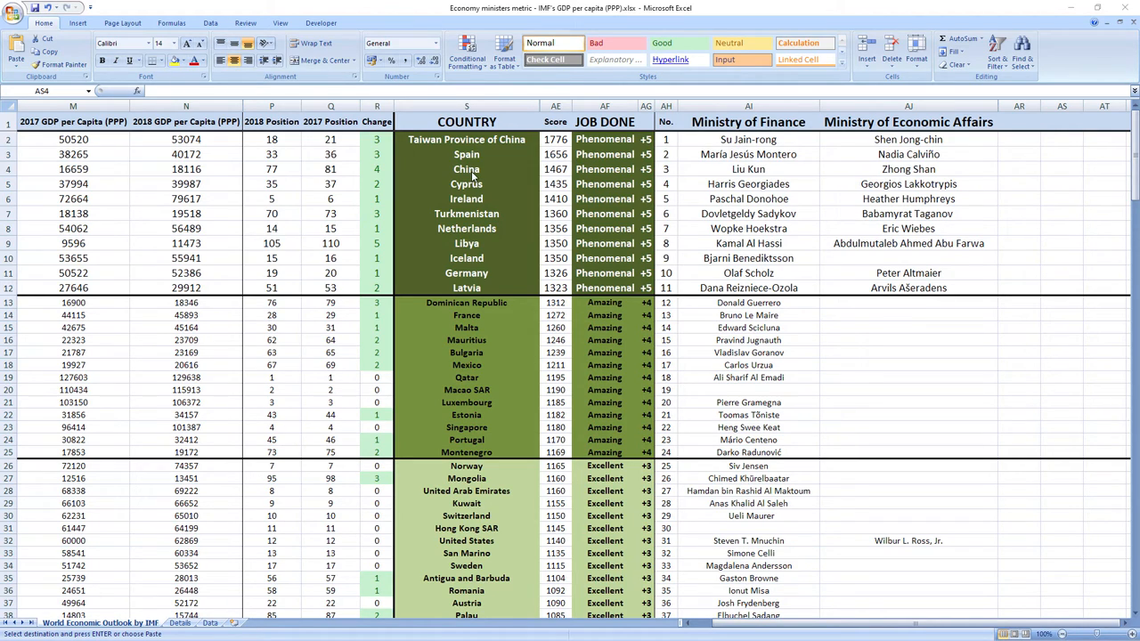
pyautogui.moveTo(388, 176)
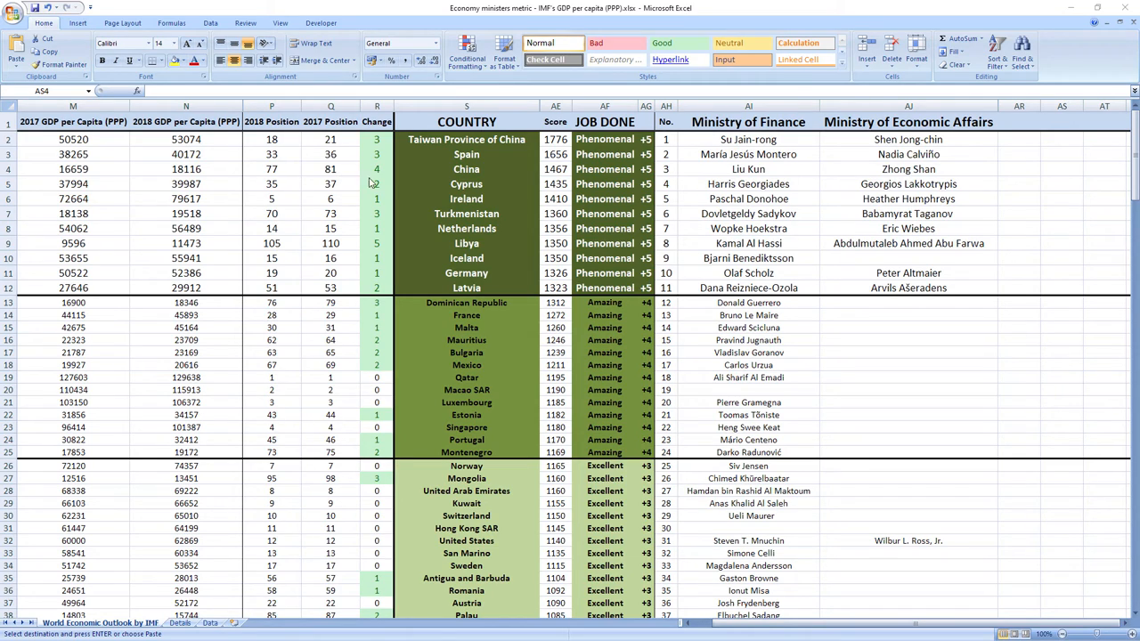
pyautogui.moveTo(377, 171)
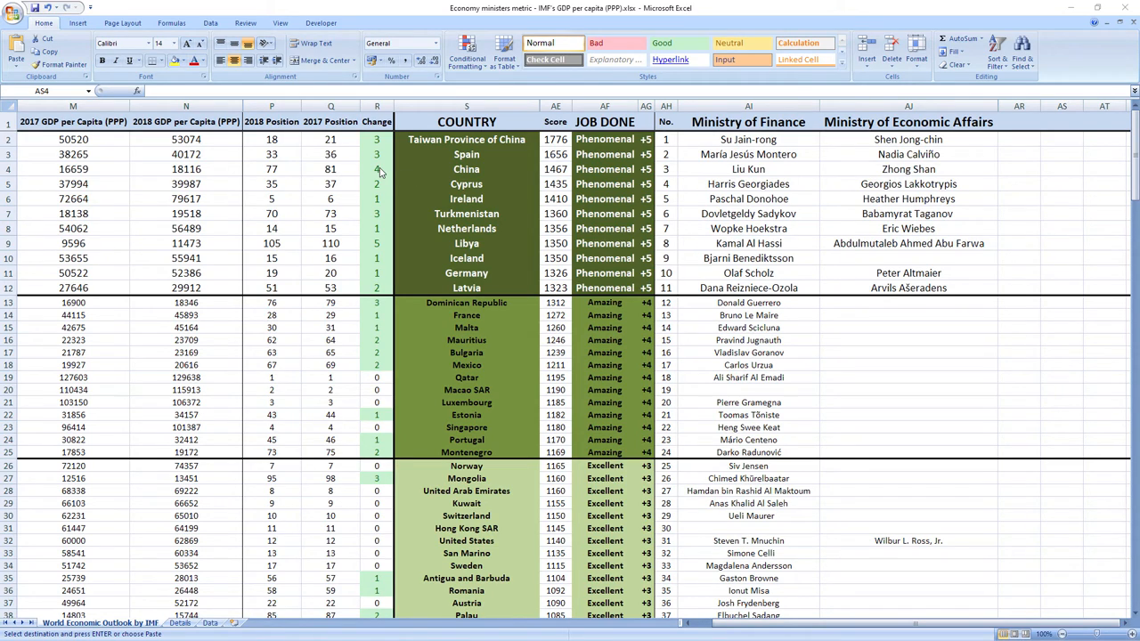